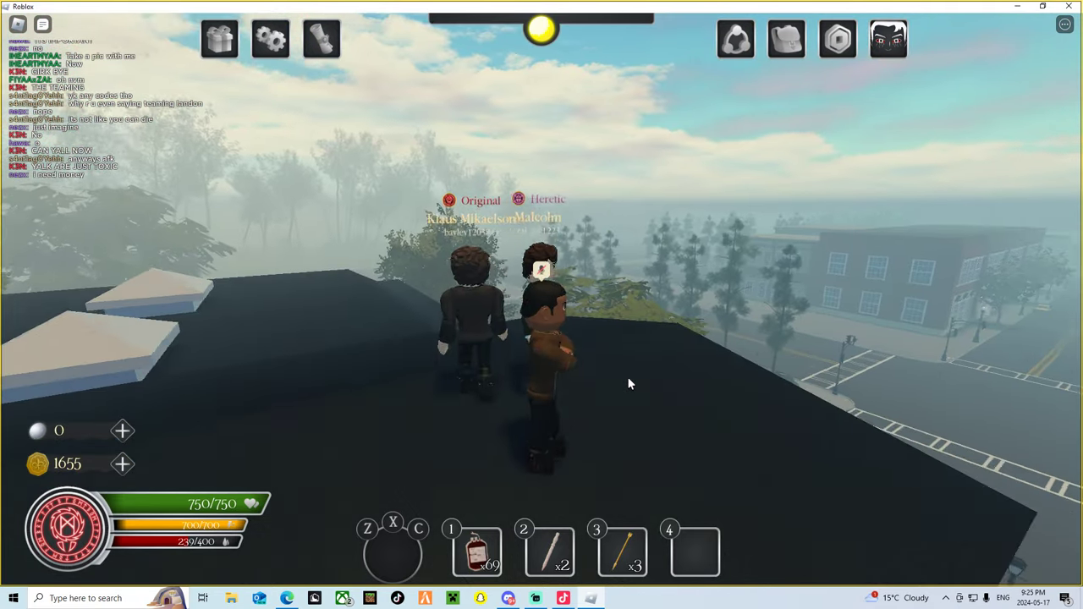
- Use the X ability against players near the Heretic on the rooftop
key("x")
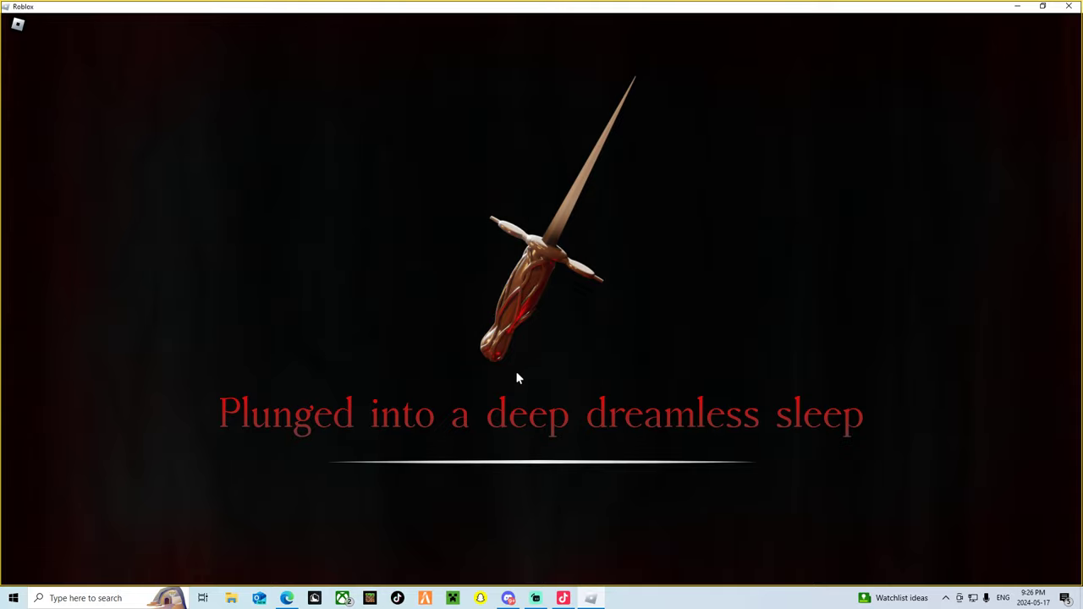
mouse_move(447, 282)
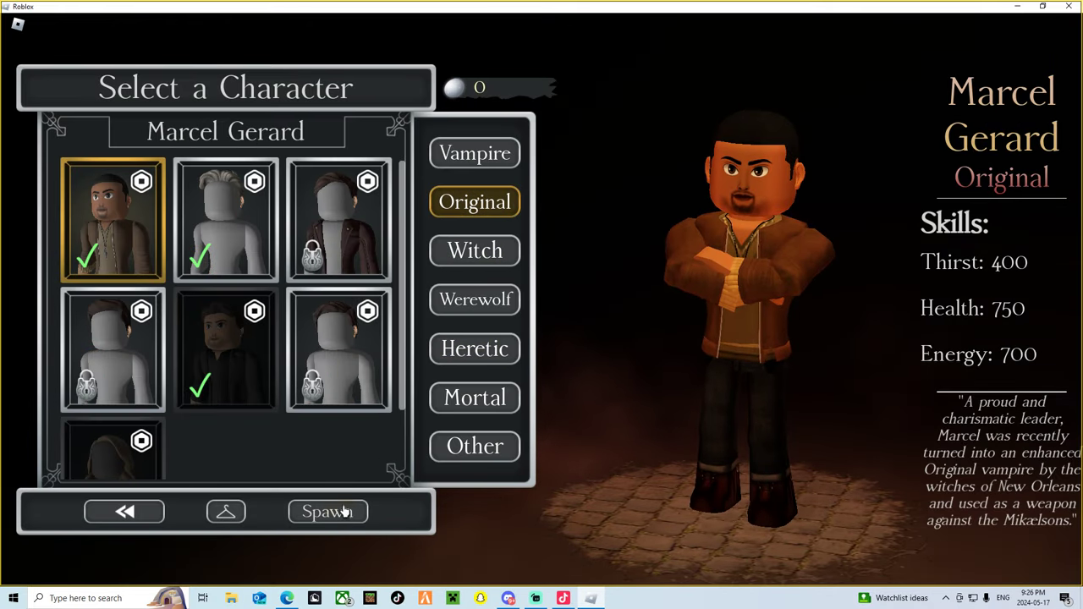
- Spawn into town as Marcel Gerard
left_click(328, 511)
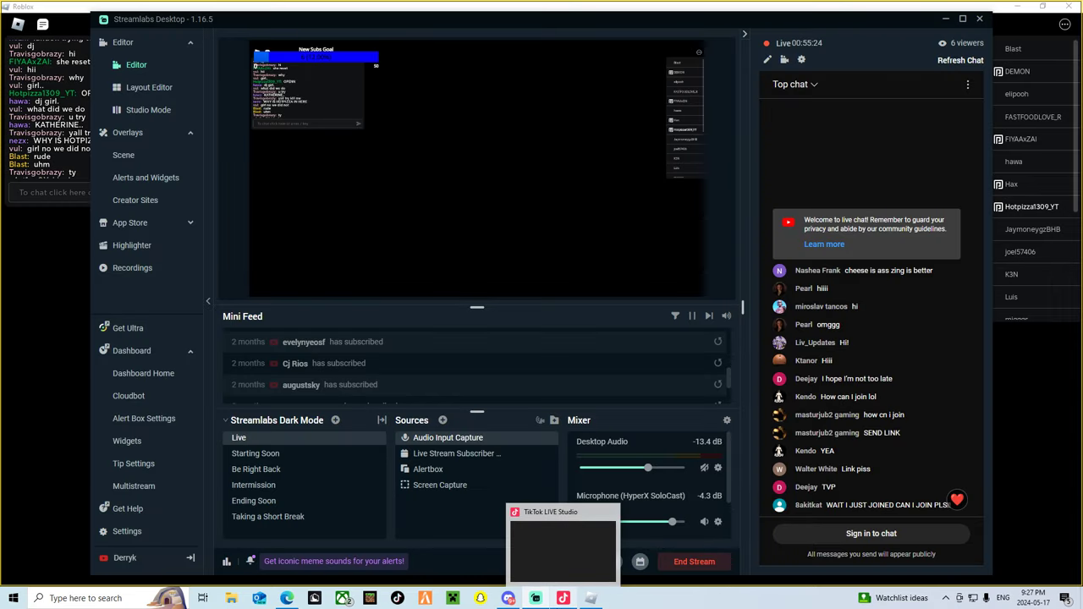
left_click(543, 512)
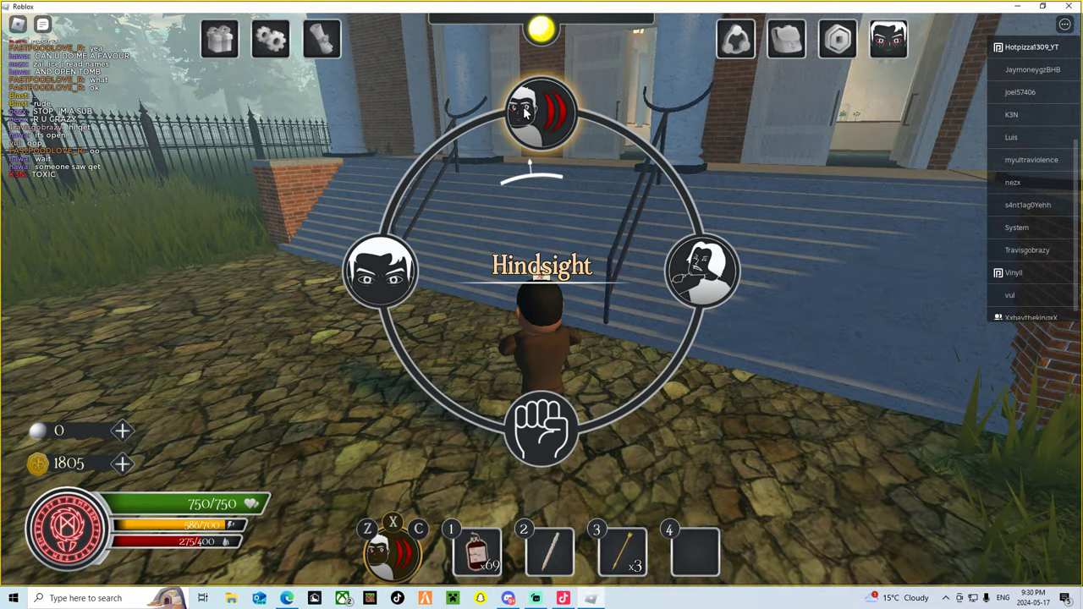
- Activate Hindsight at the gate to see the Salvatore Boarding House's 1914 history
left_click(540, 110)
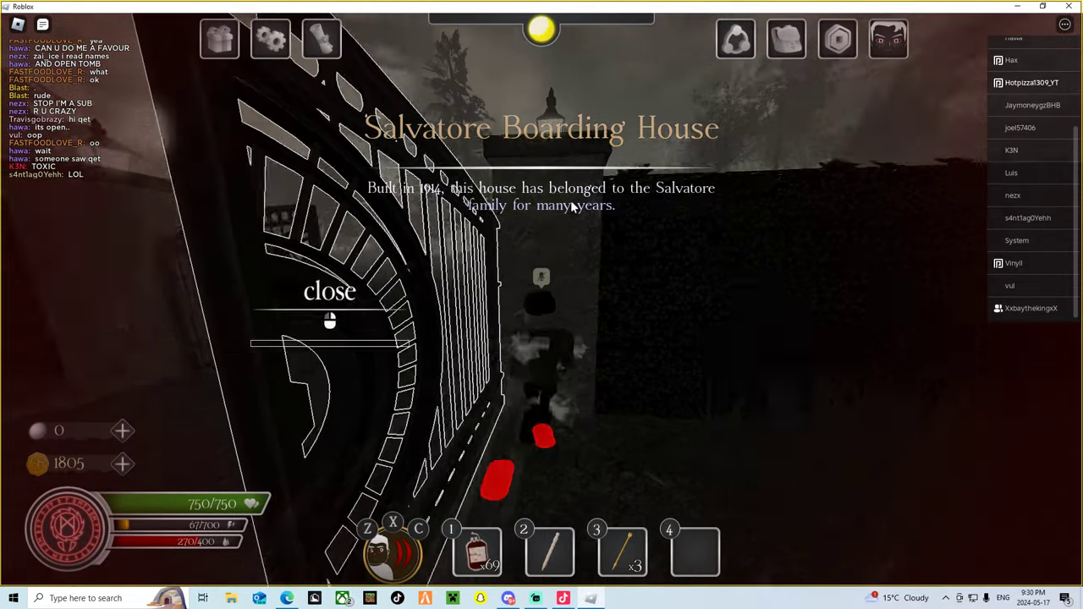
- Close the Hindsight vision and engage player Kimaru on the dark town street
left_click(330, 293)
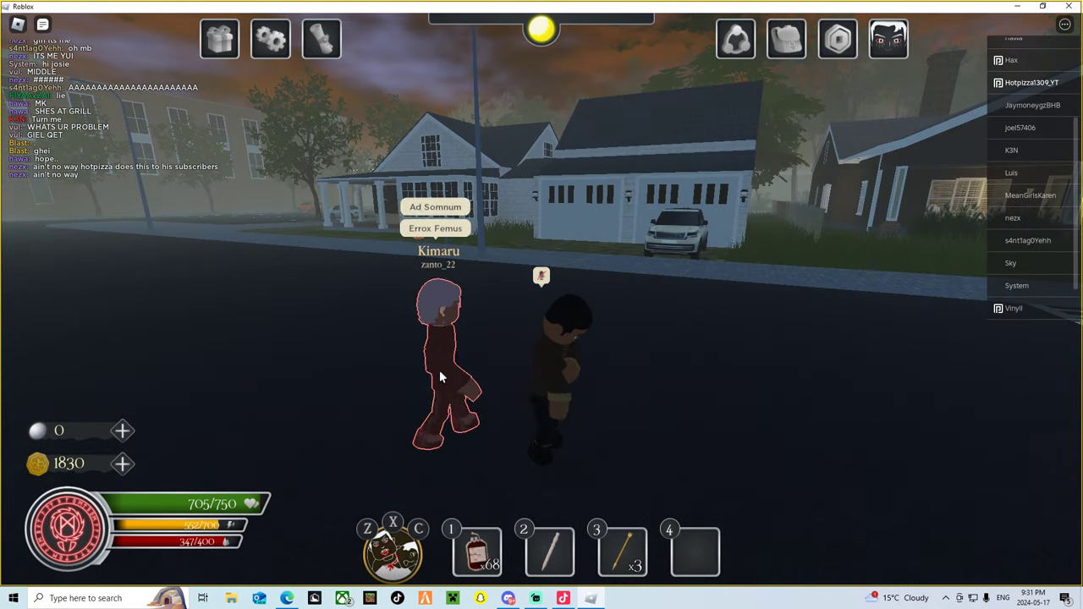
left_click(666, 167)
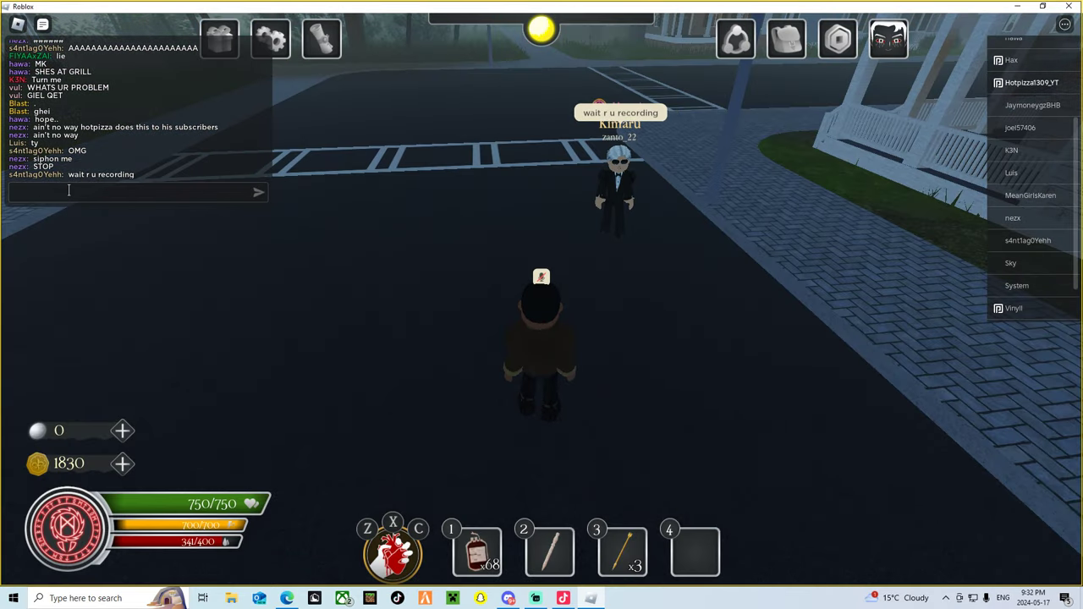
- Type a chat reply ('im', 'Al') to the other players
type("im")
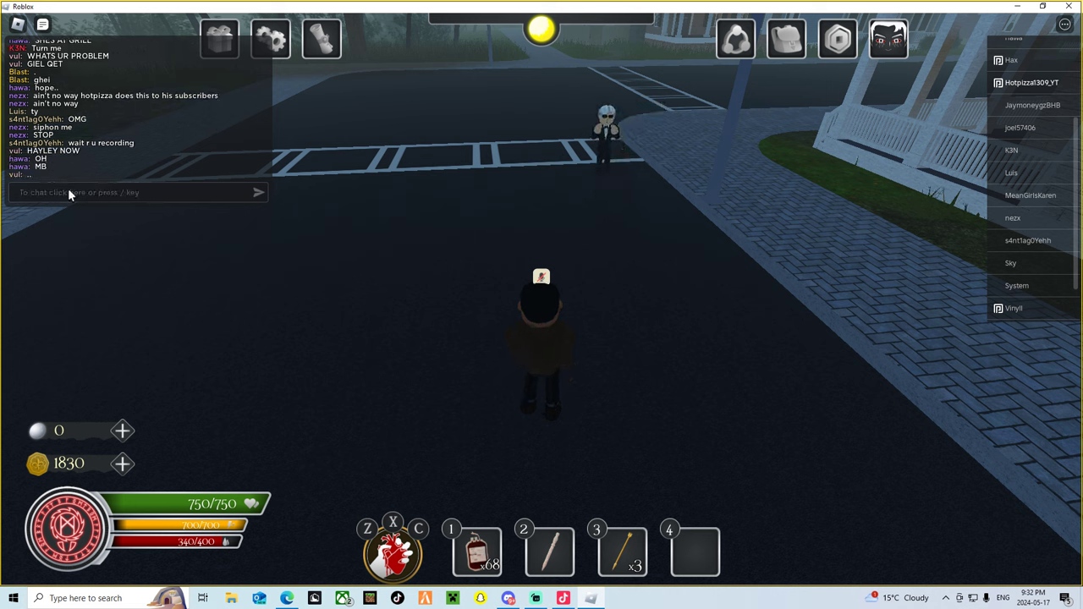
type("Al")
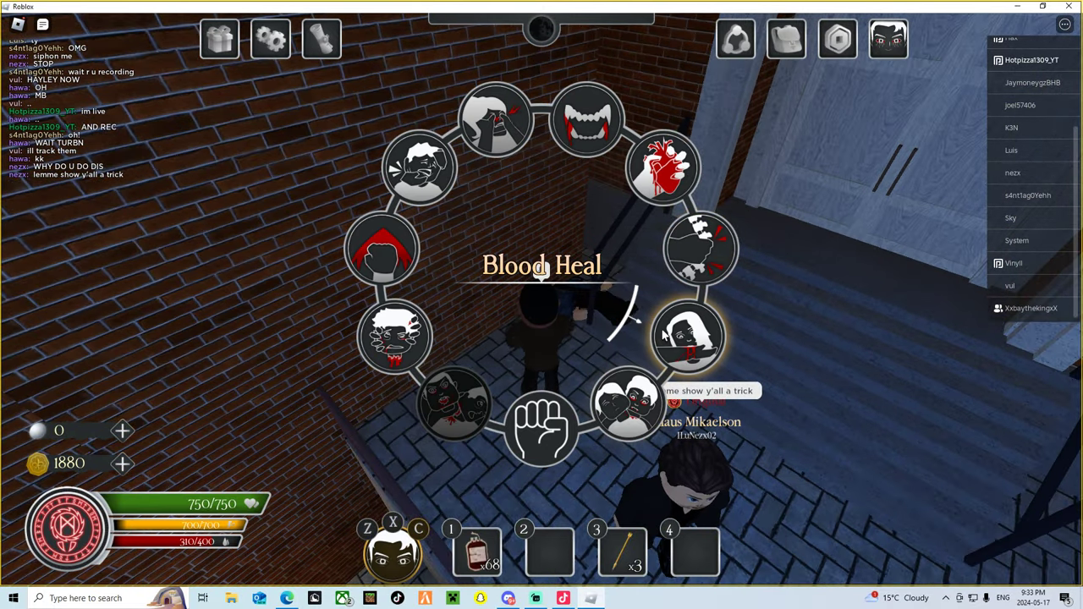
mouse_move(496, 127)
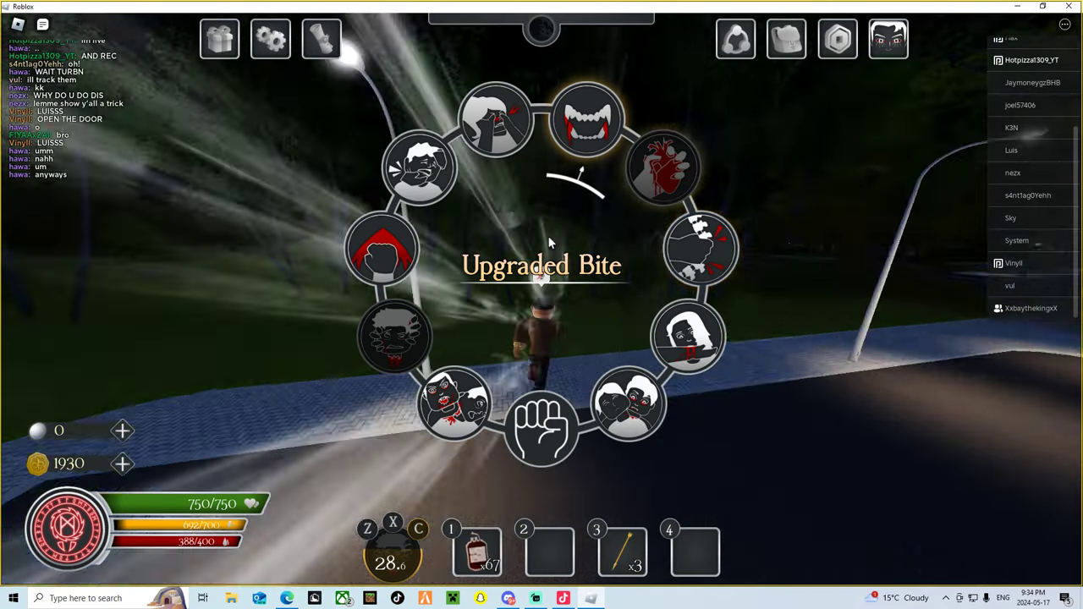
- Use Upgraded Bite before rejoining the rival vampires on the street
left_click(585, 118)
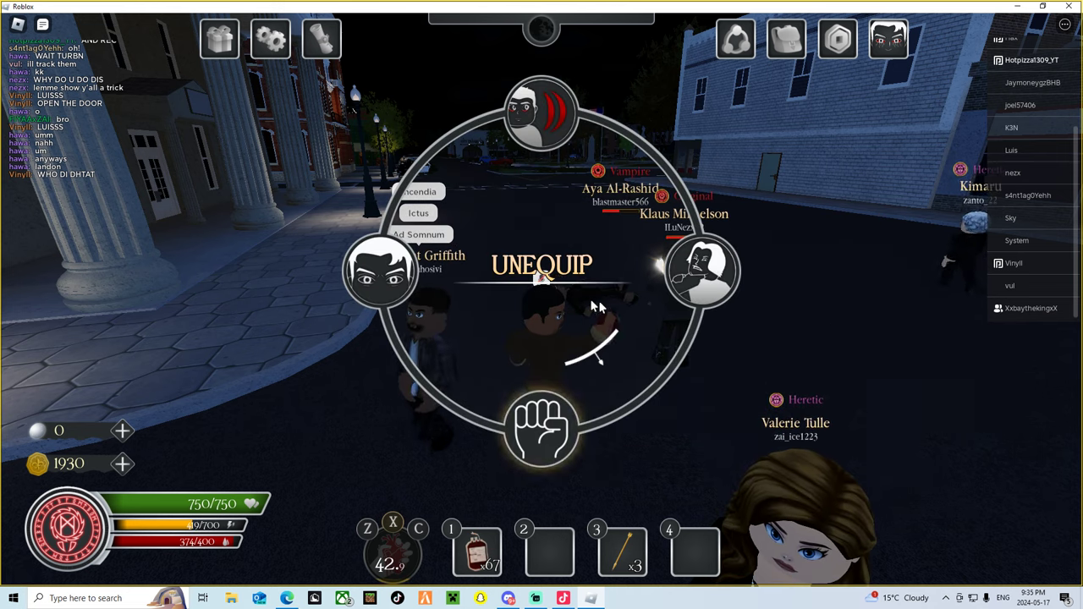
- Keep fighting on the street until Klaus Mikaelson grabs Marcel, coins reaching 1980
left_click(546, 265)
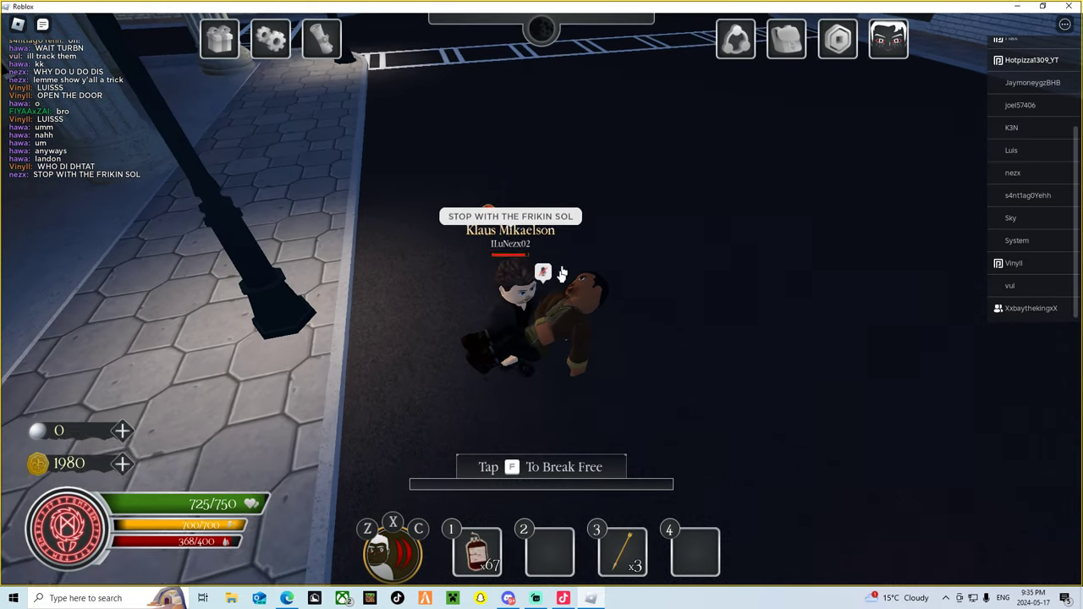
- Show the People list of players on the server
key("f")
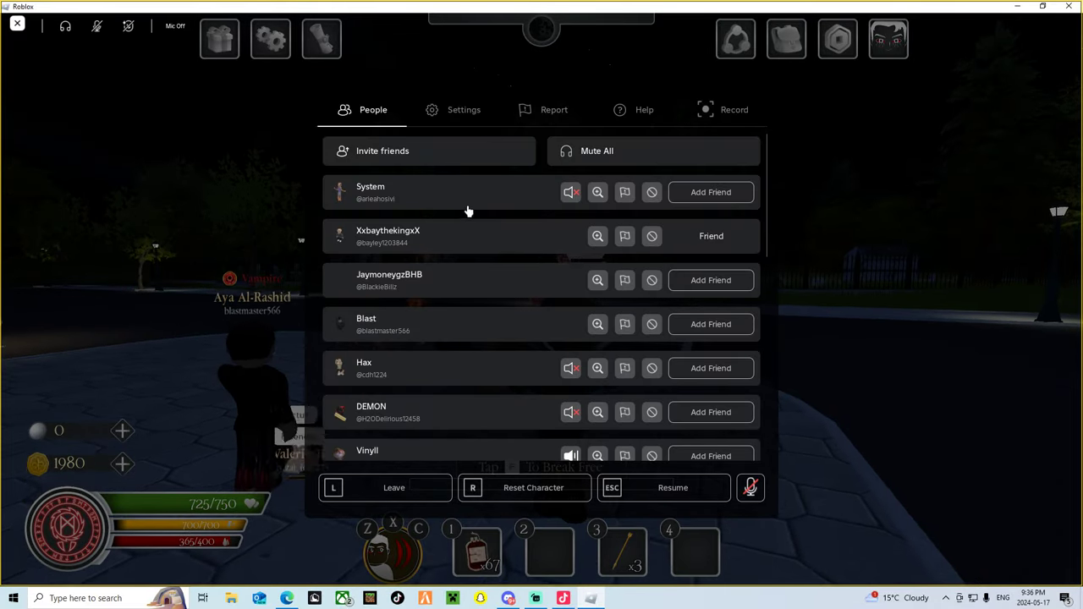
- Inspect a player's avatar from the People list, then break free of Klaus Mikaelson's grip
scroll("down", 3)
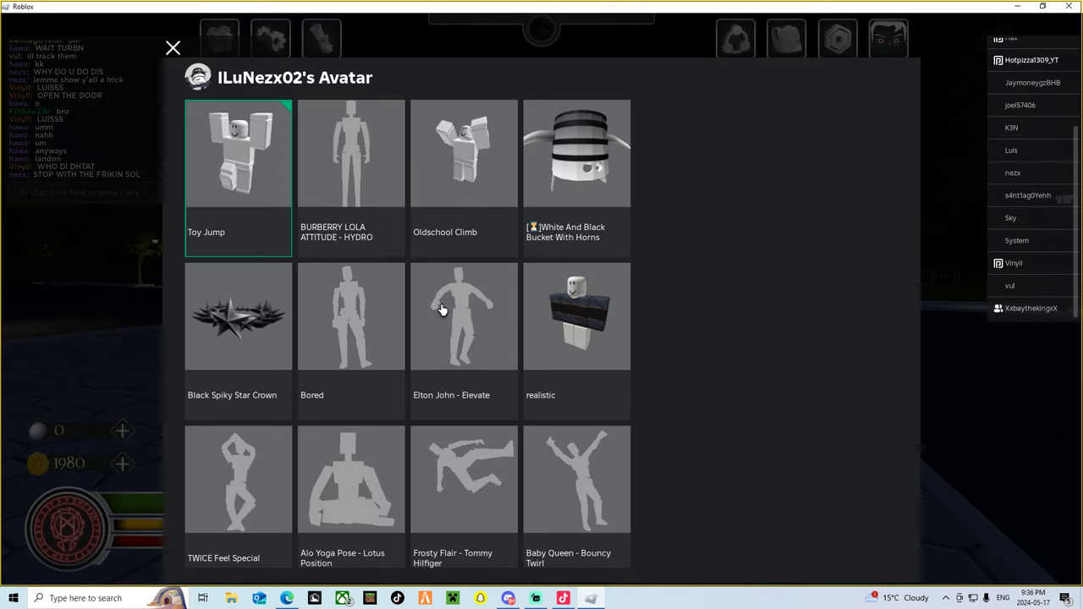
left_click(443, 311)
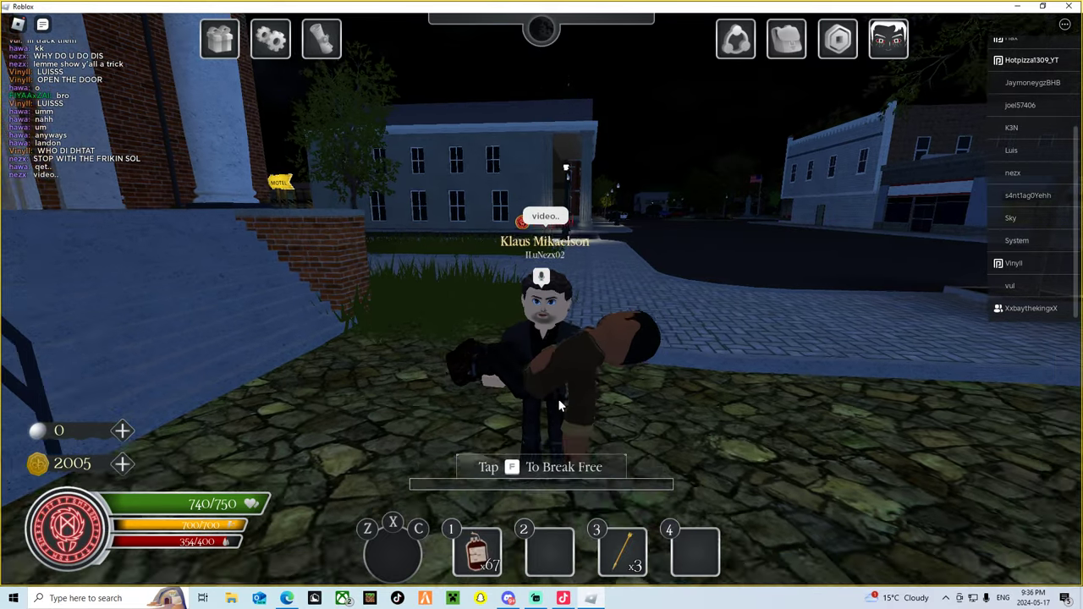
key("f")
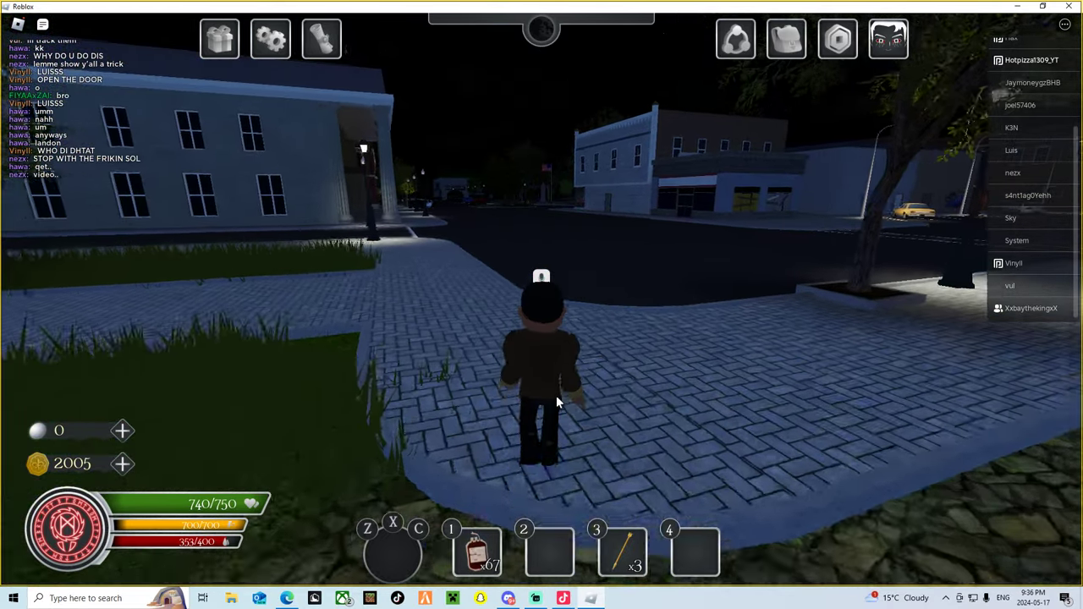